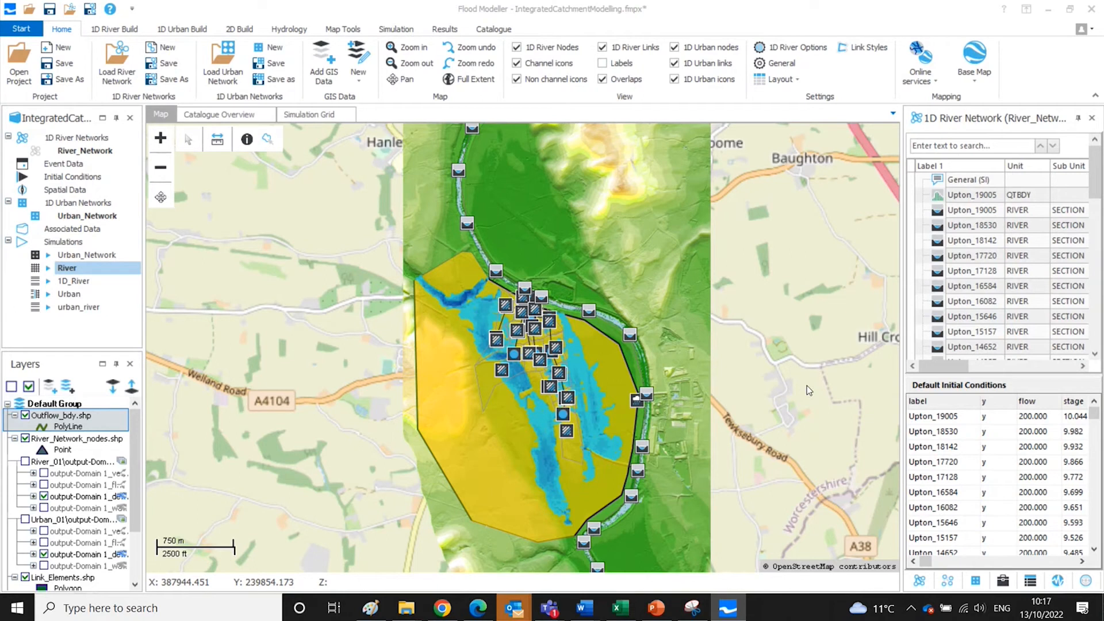
mouse_move(455, 41)
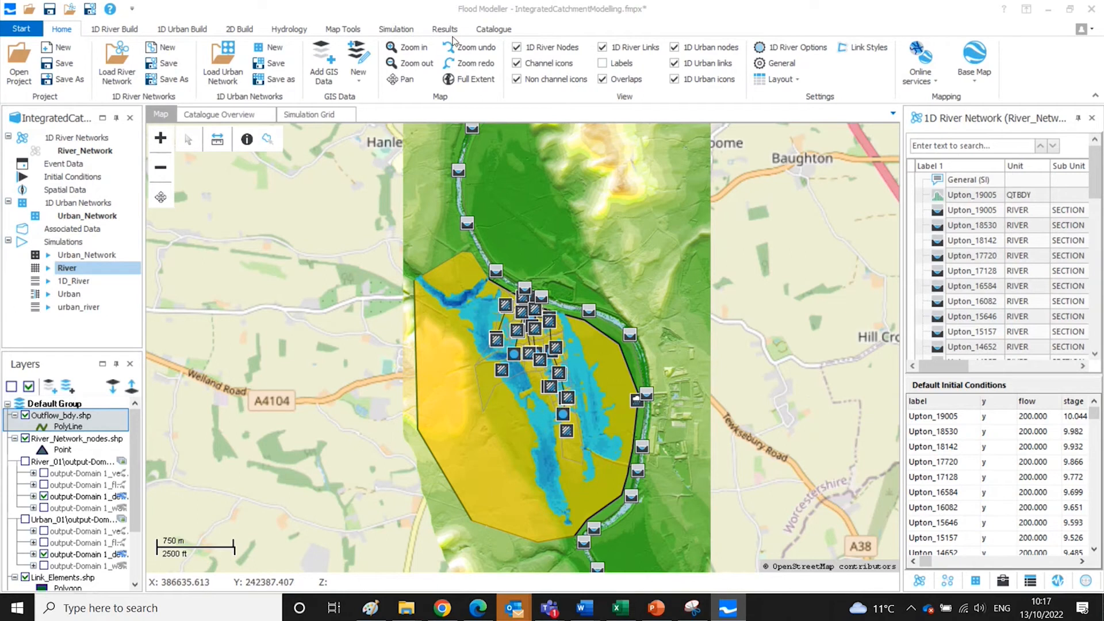
Open the 2D Flood Map Calculator from the Results tab's 2D Results group.
click(444, 28)
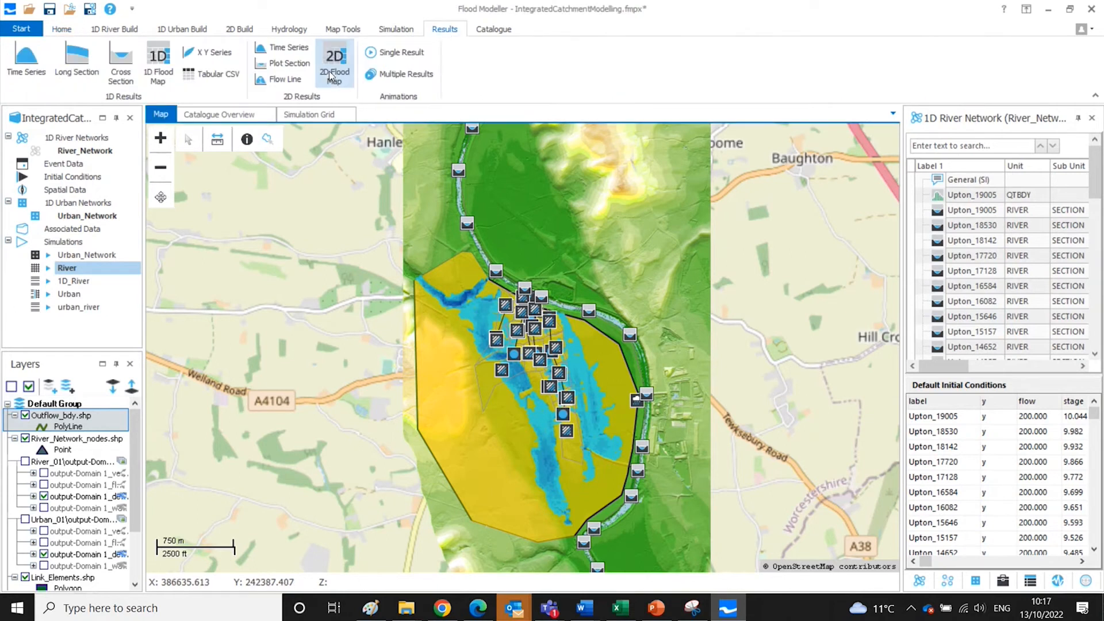
click(335, 63)
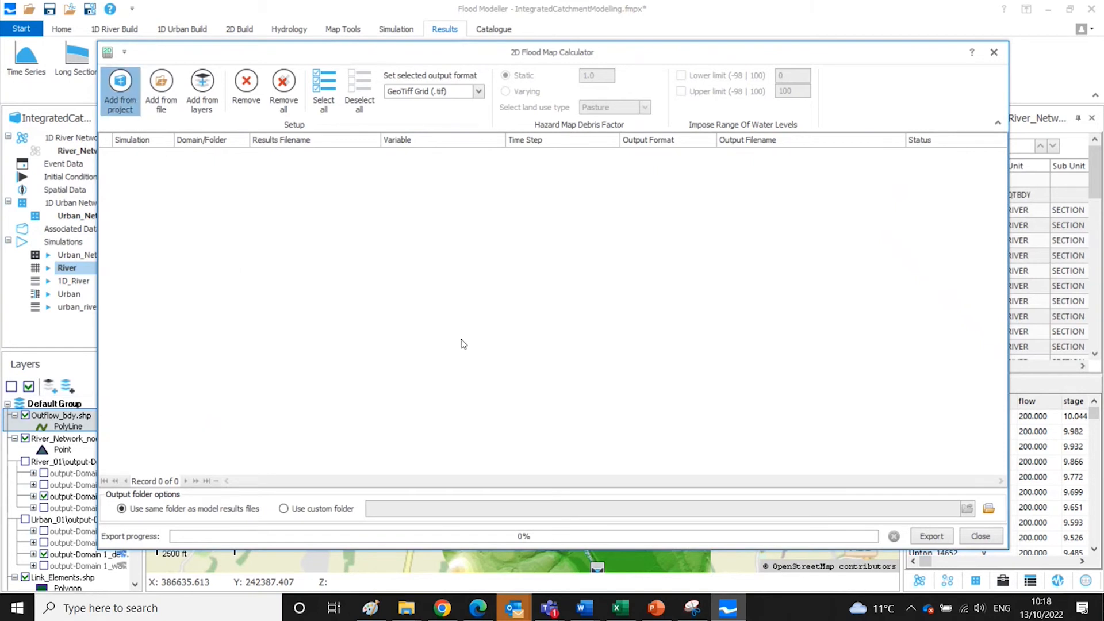
Load Urban results from the project with Flow included, selecting time steps 1220, 1210 and 1200.
click(120, 90)
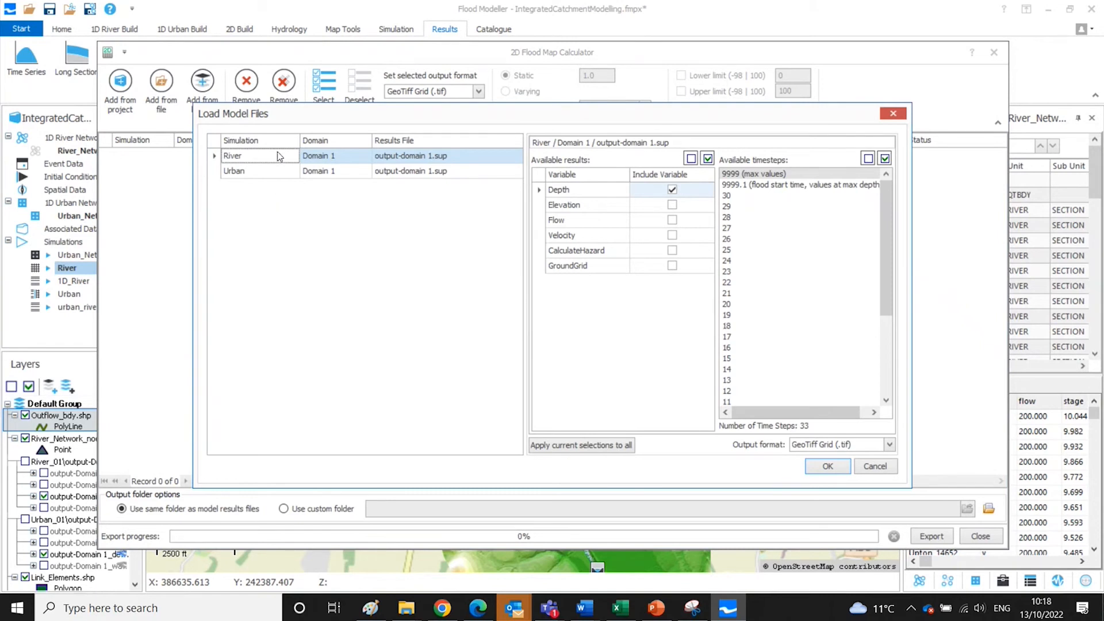
click(268, 171)
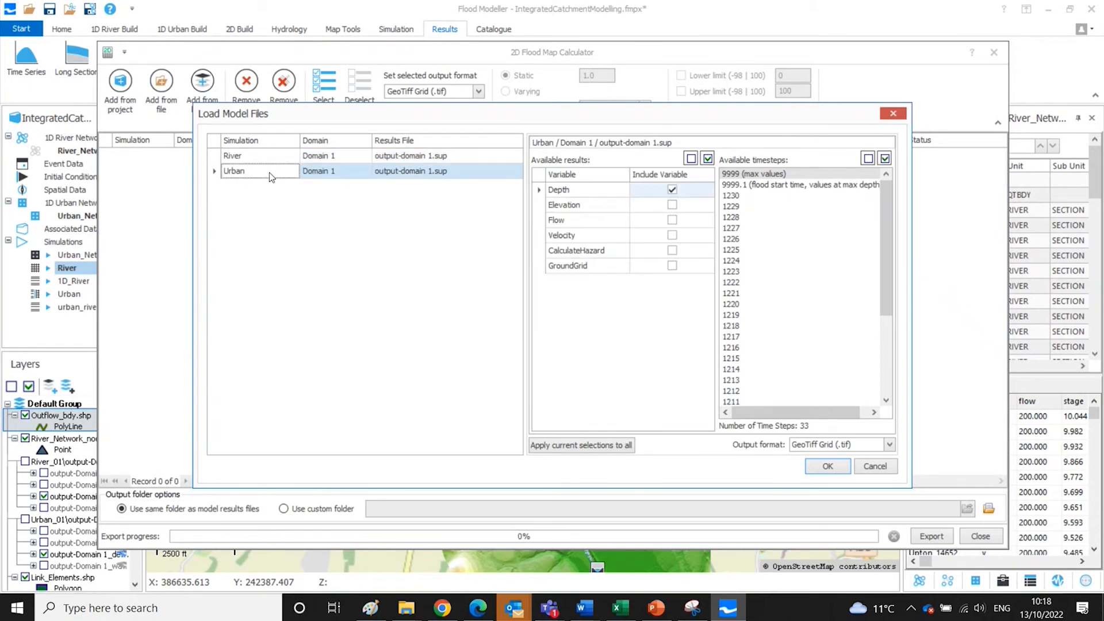
mouse_move(593, 393)
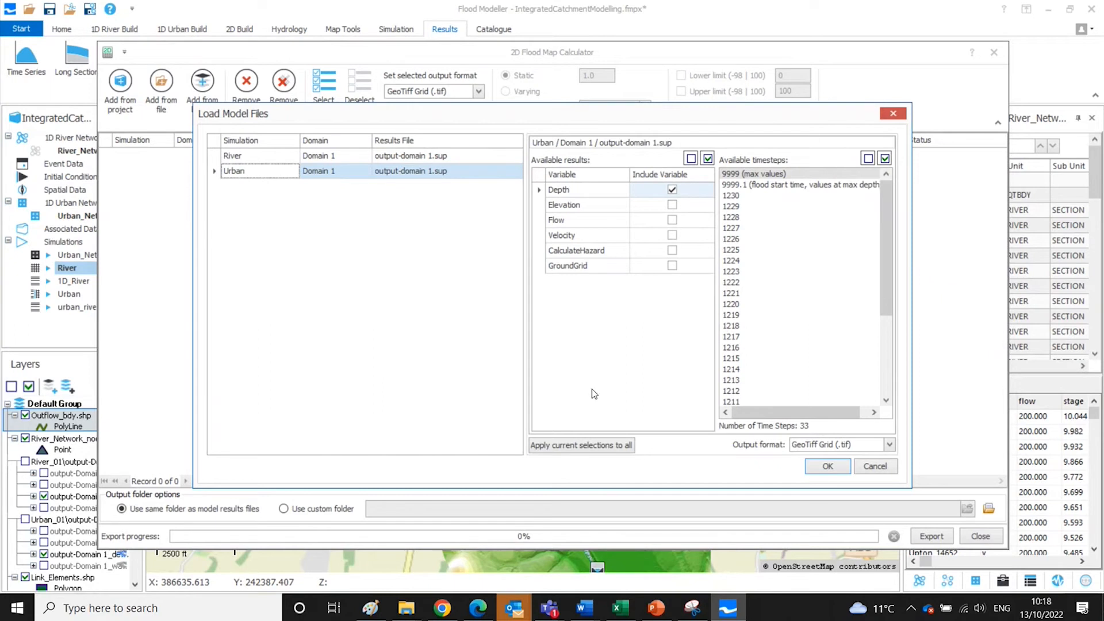
mouse_move(628, 381)
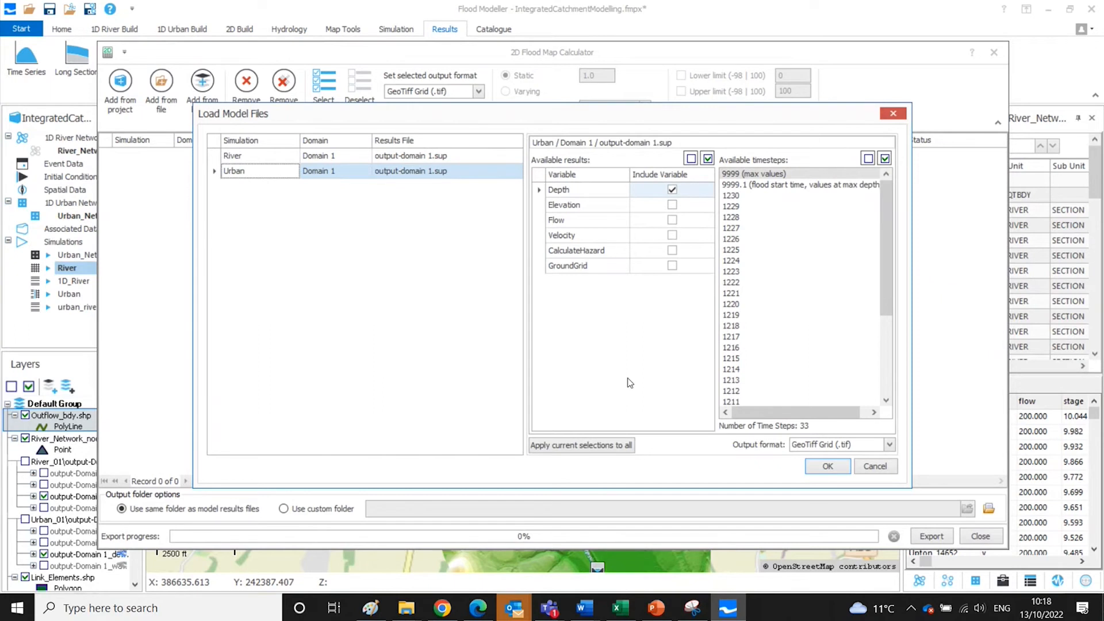
click(672, 219)
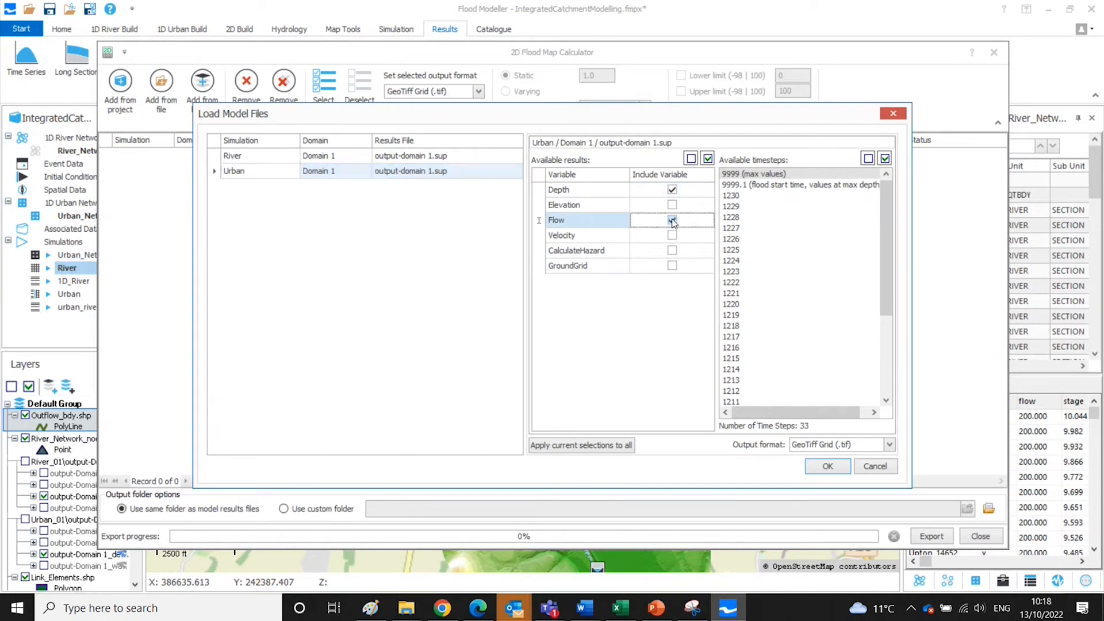
click(671, 220)
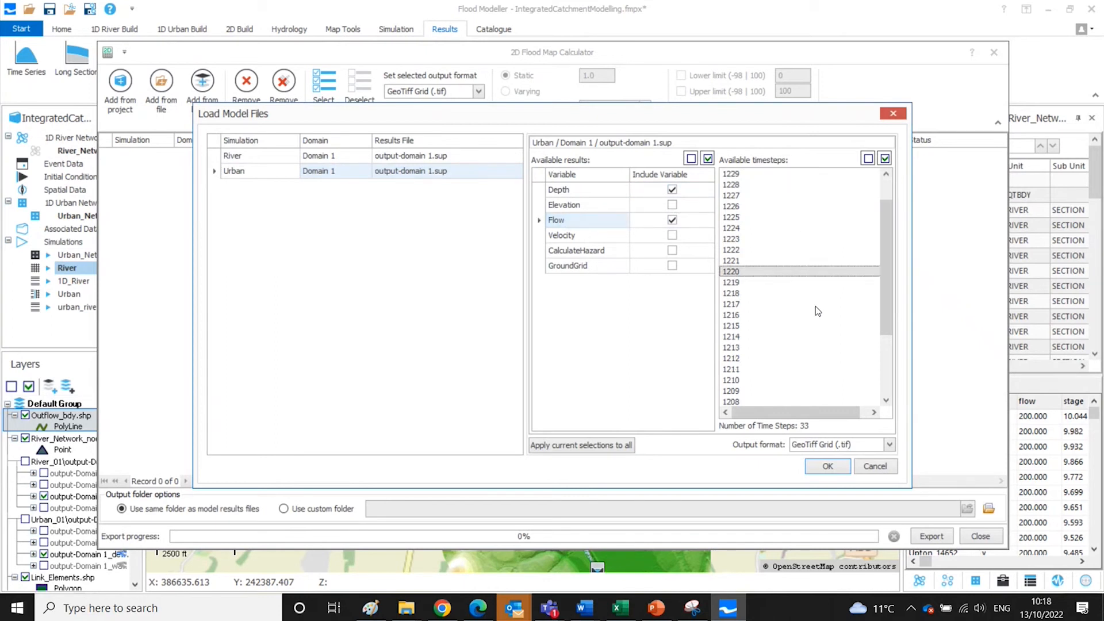
scroll(down, 3)
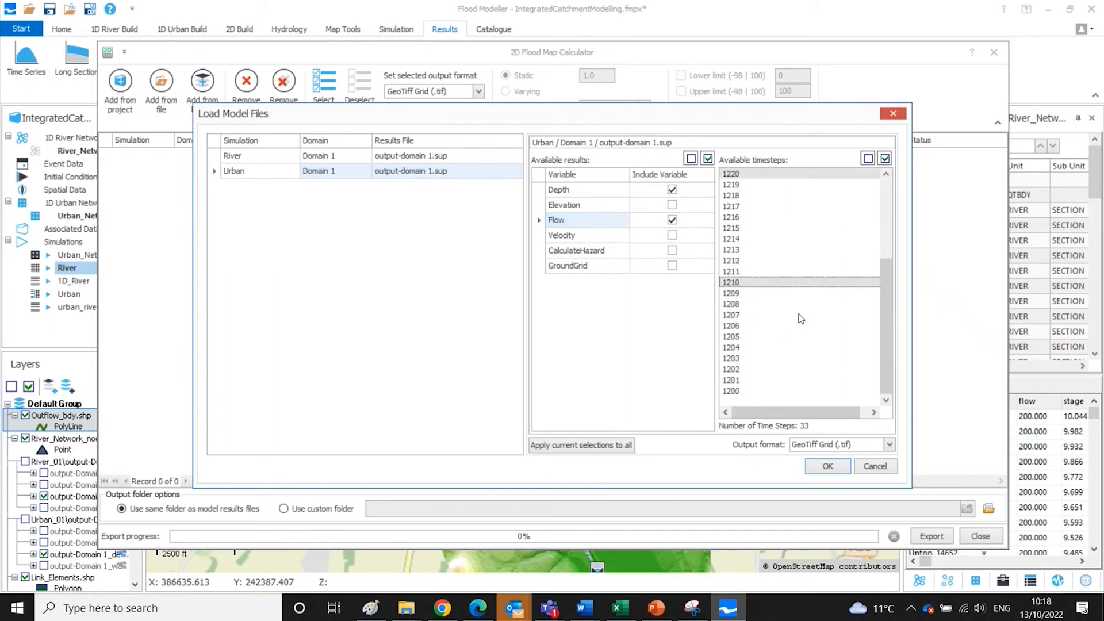
click(730, 391)
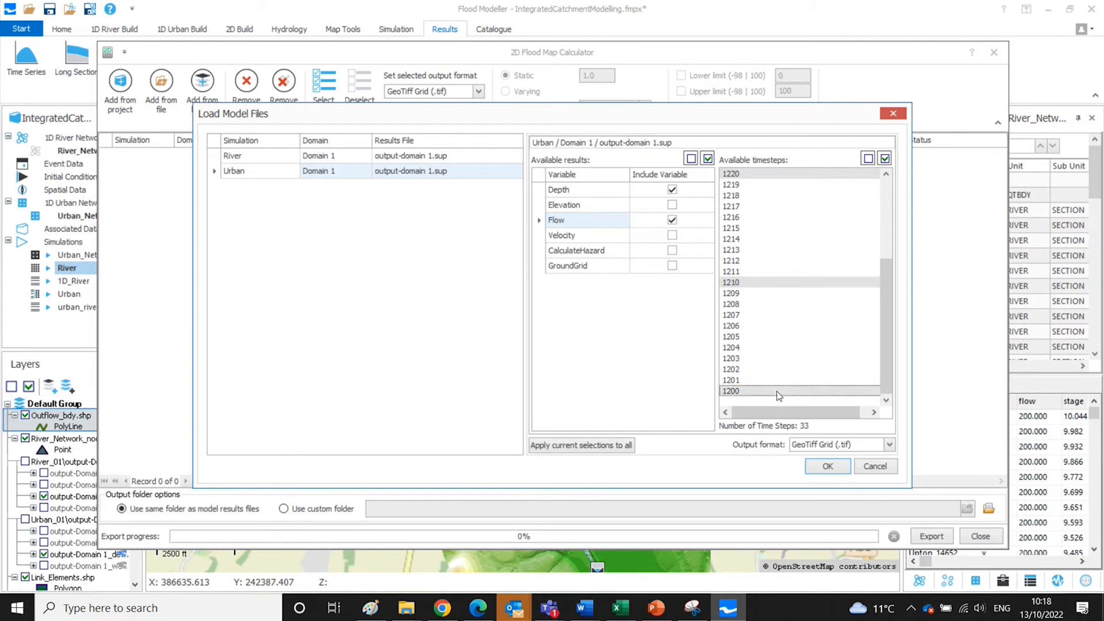
mouse_move(669, 371)
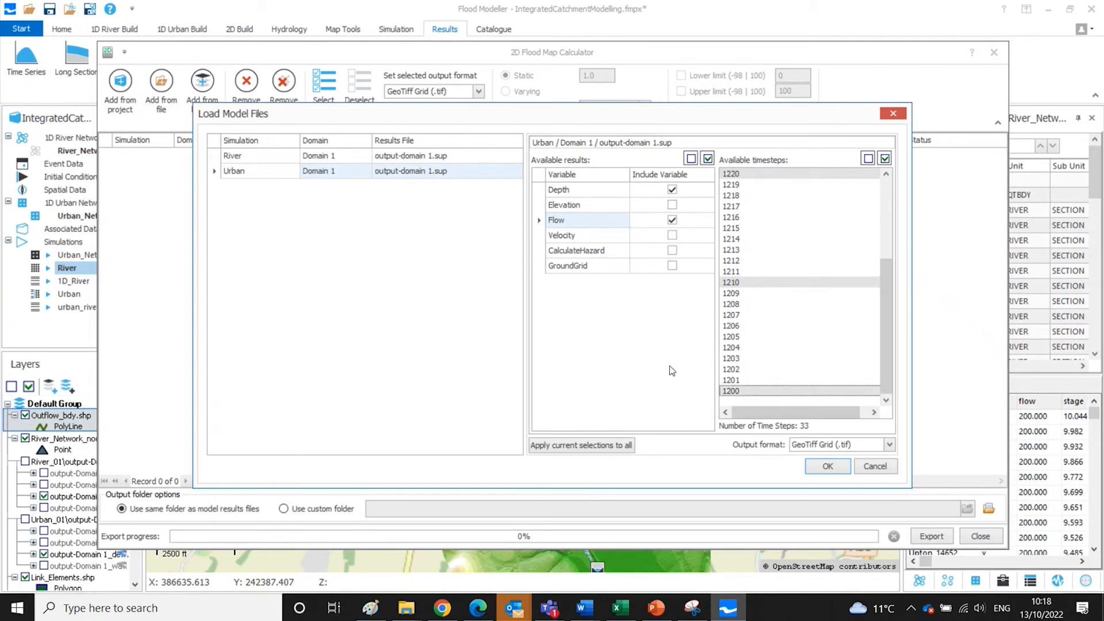
mouse_move(765, 453)
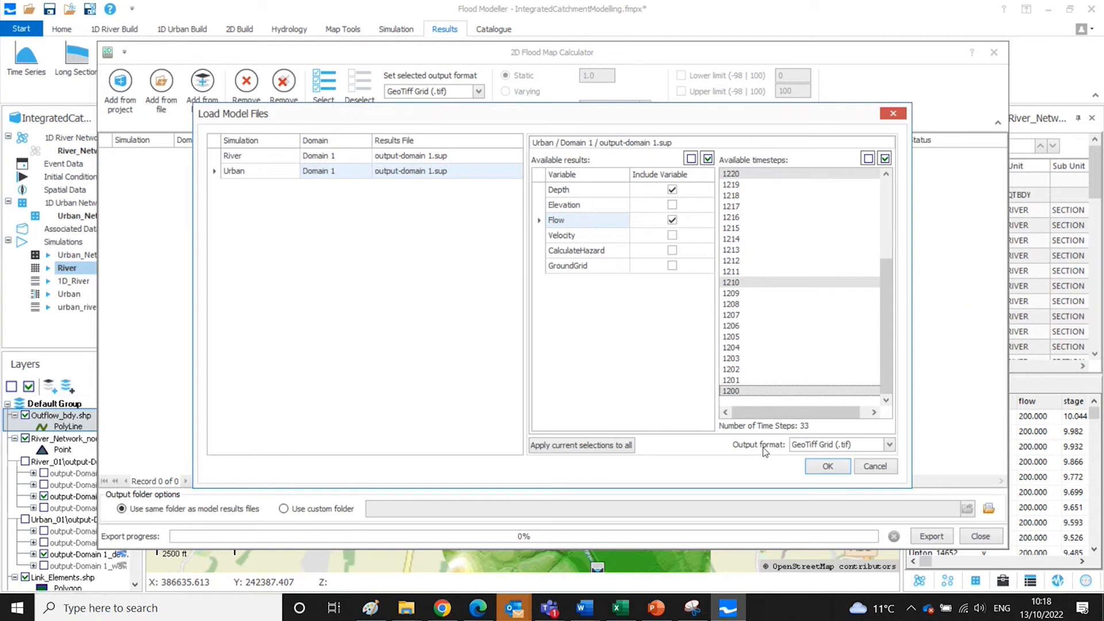
mouse_move(892, 448)
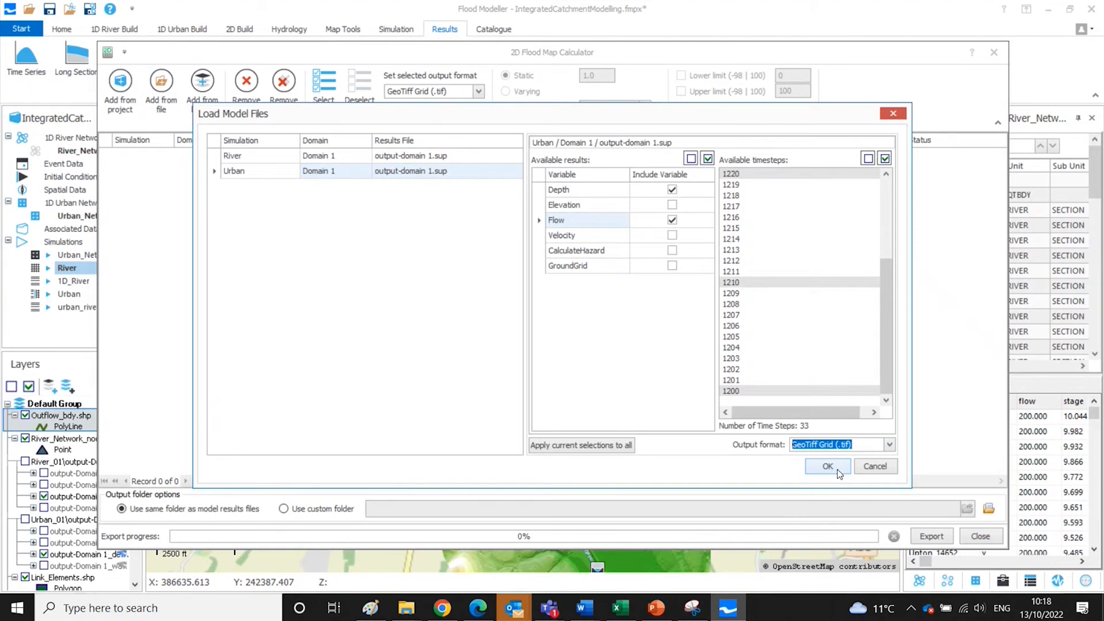
Confirm the Load Model Files dialog, adding nine River and Urban Depth/Flow GeoTIFF entries.
click(826, 466)
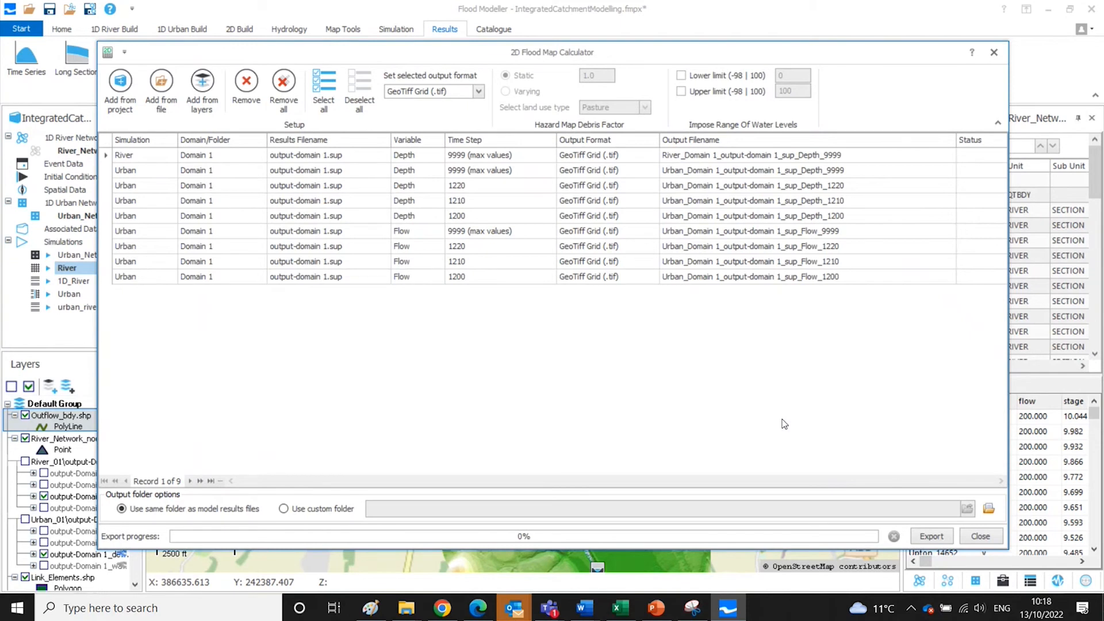
mouse_move(373, 302)
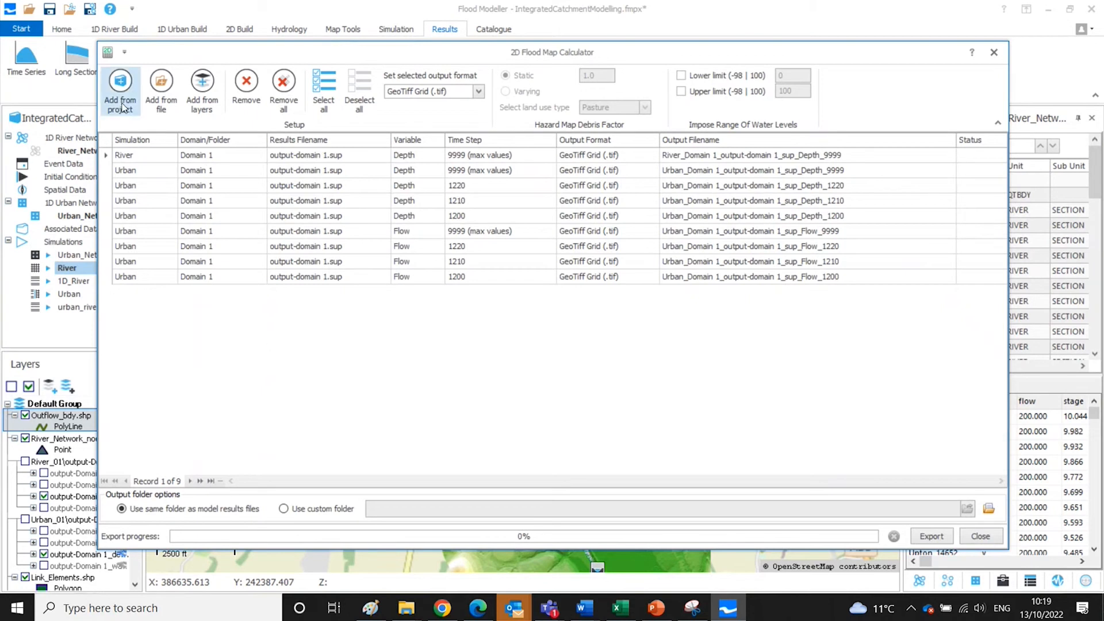
mouse_move(309, 430)
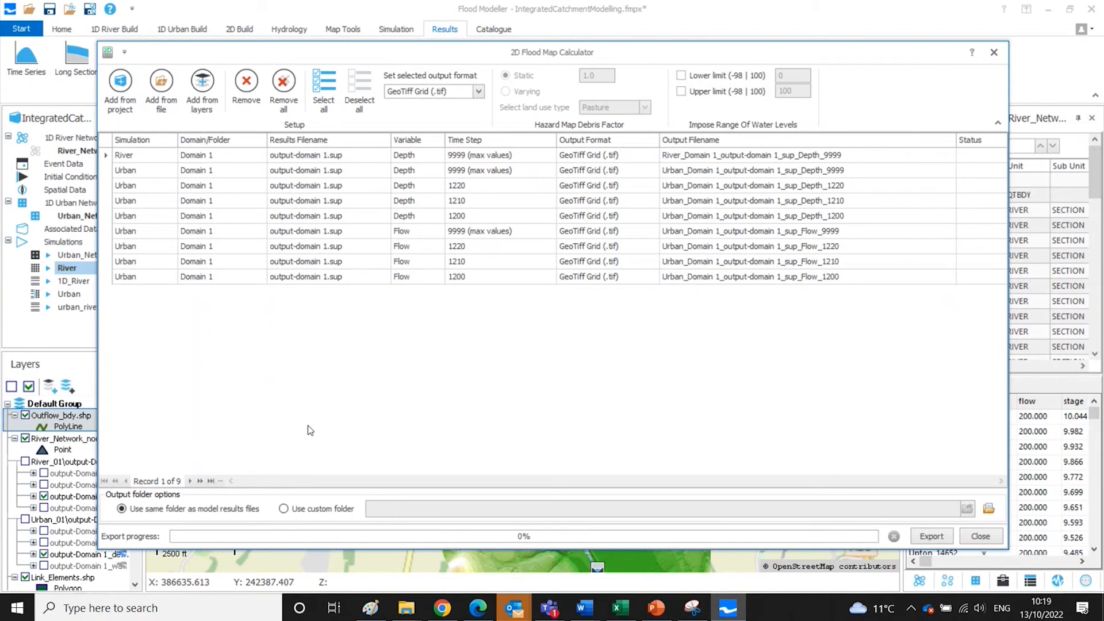
mouse_move(246, 90)
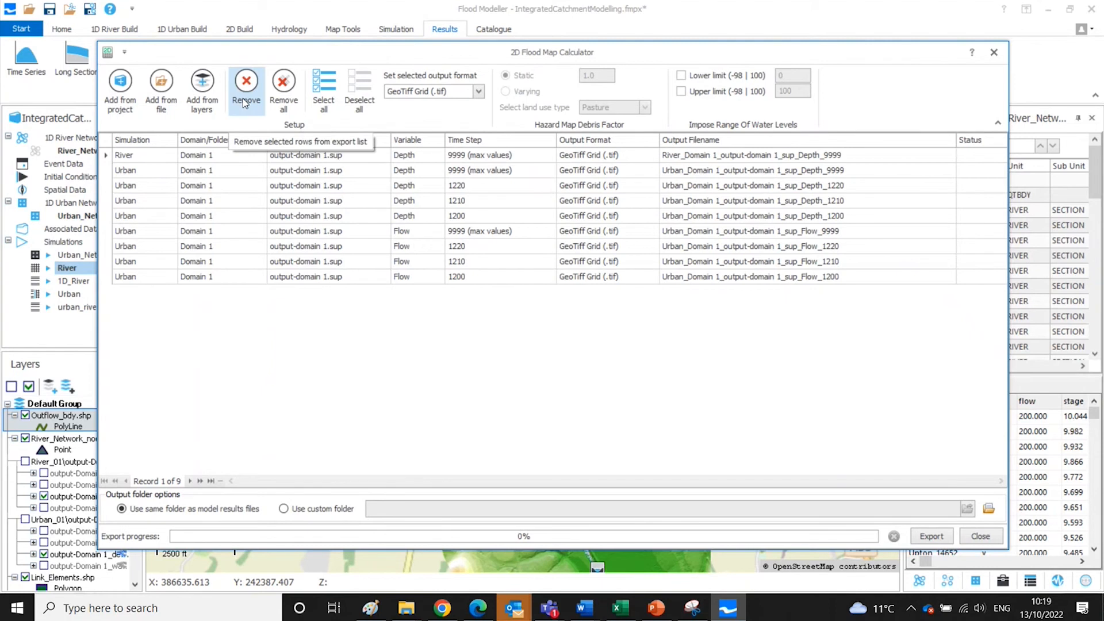
mouse_move(352, 358)
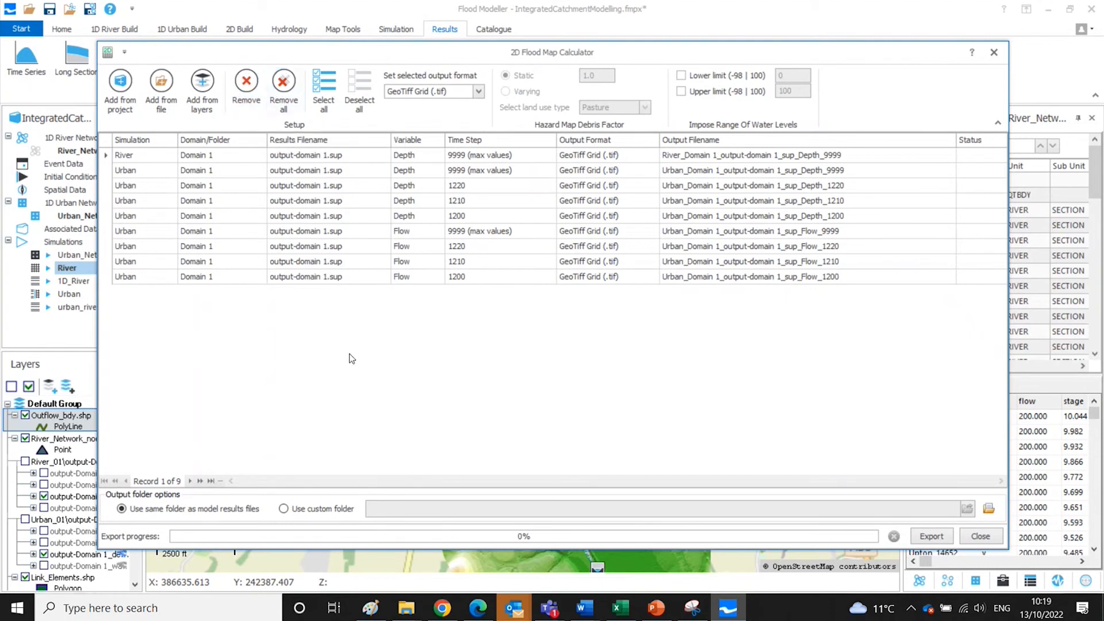
mouse_move(373, 381)
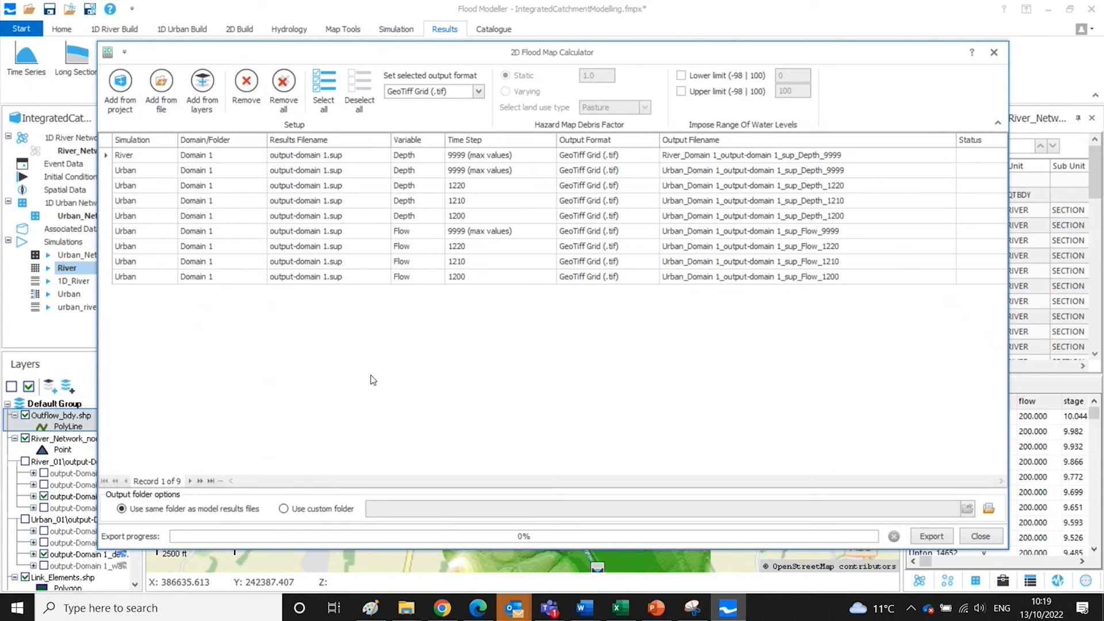
mouse_move(216, 537)
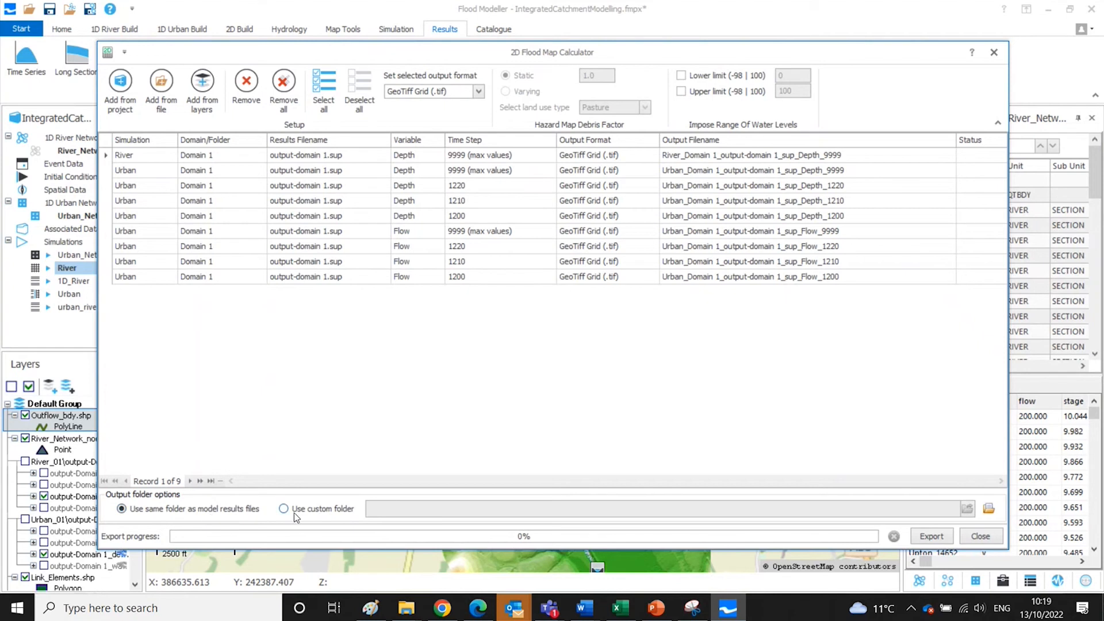
mouse_move(340, 512)
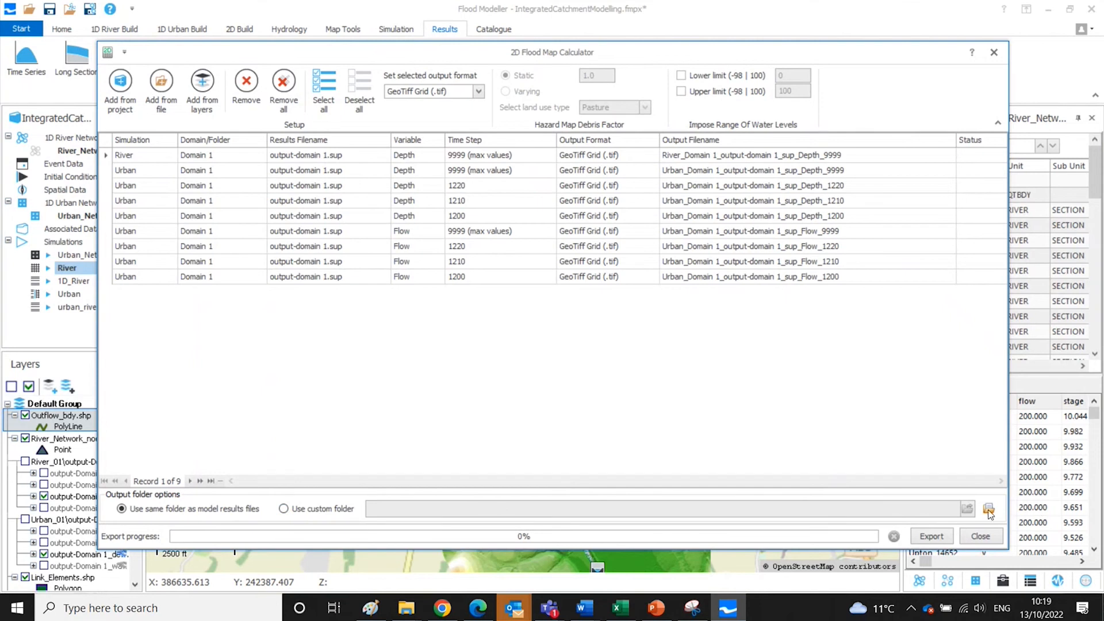
mouse_move(658, 386)
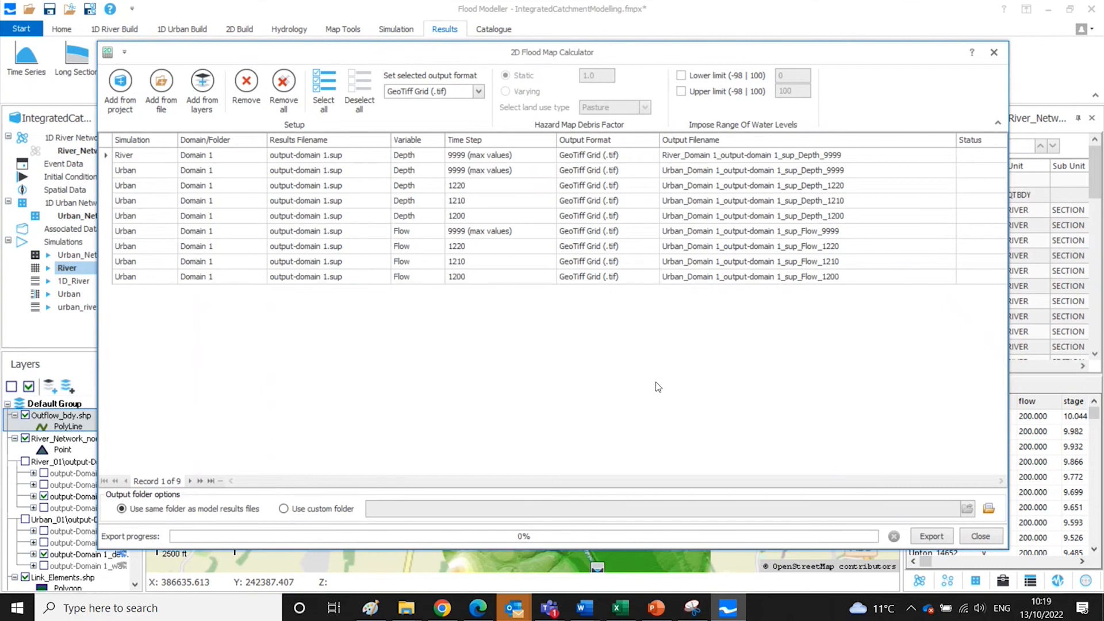
mouse_move(674, 312)
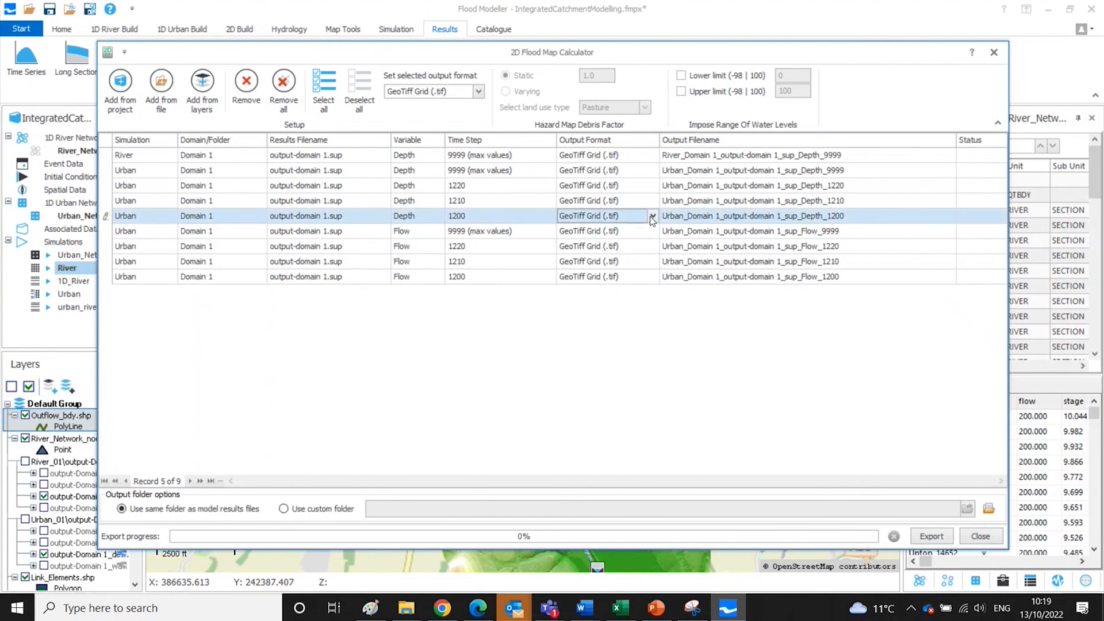
Set the Urban Depth 1200 row's output format to Google Earth File (.kml).
click(651, 216)
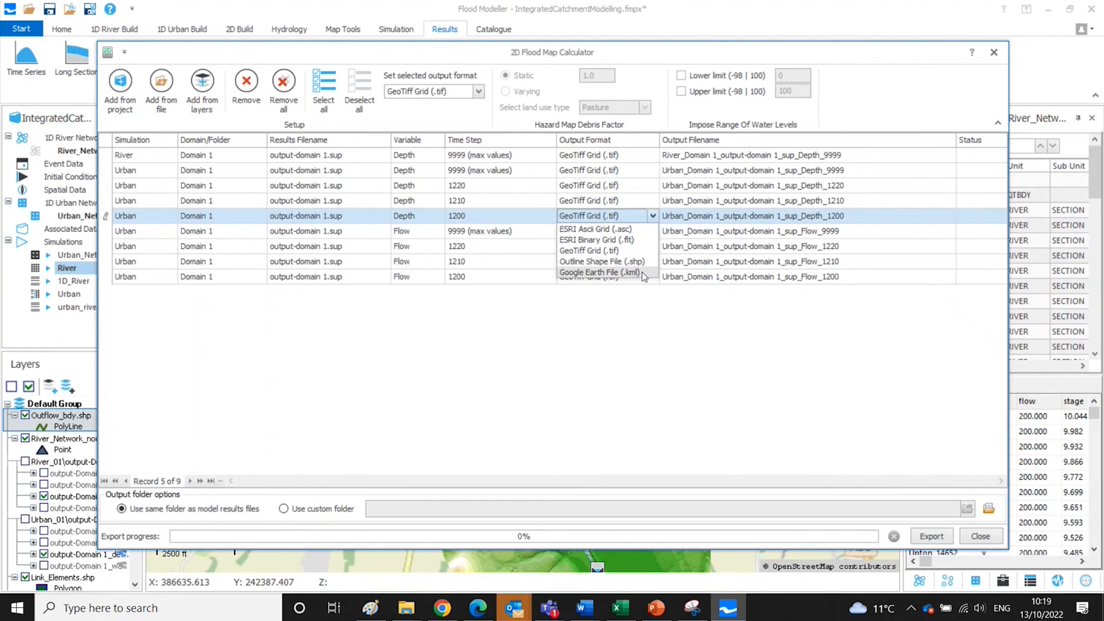
mouse_move(642, 277)
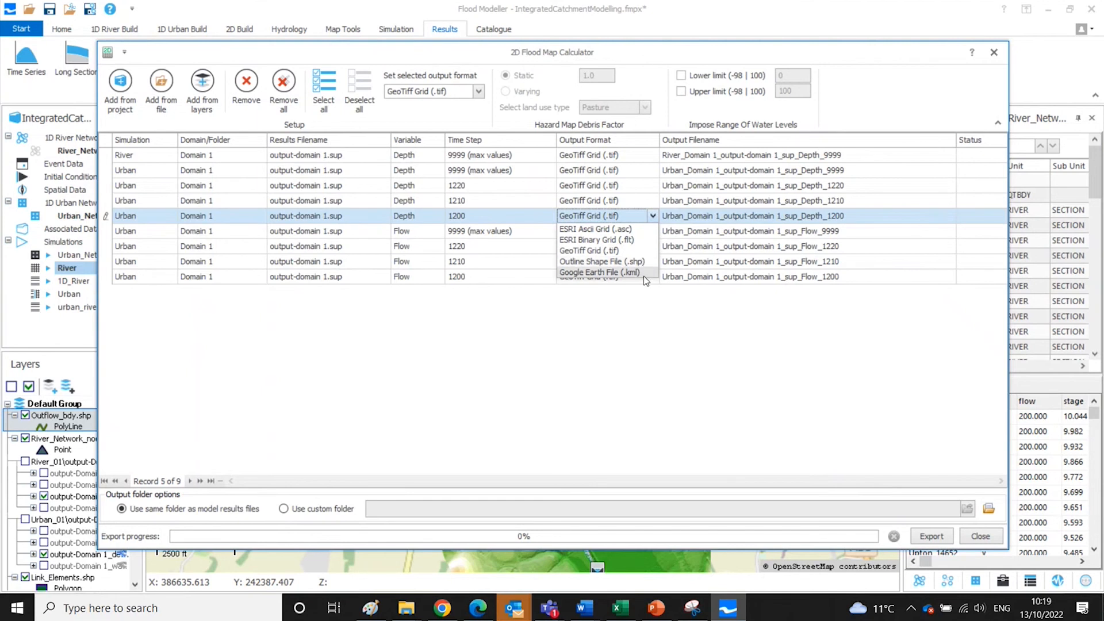
click(602, 273)
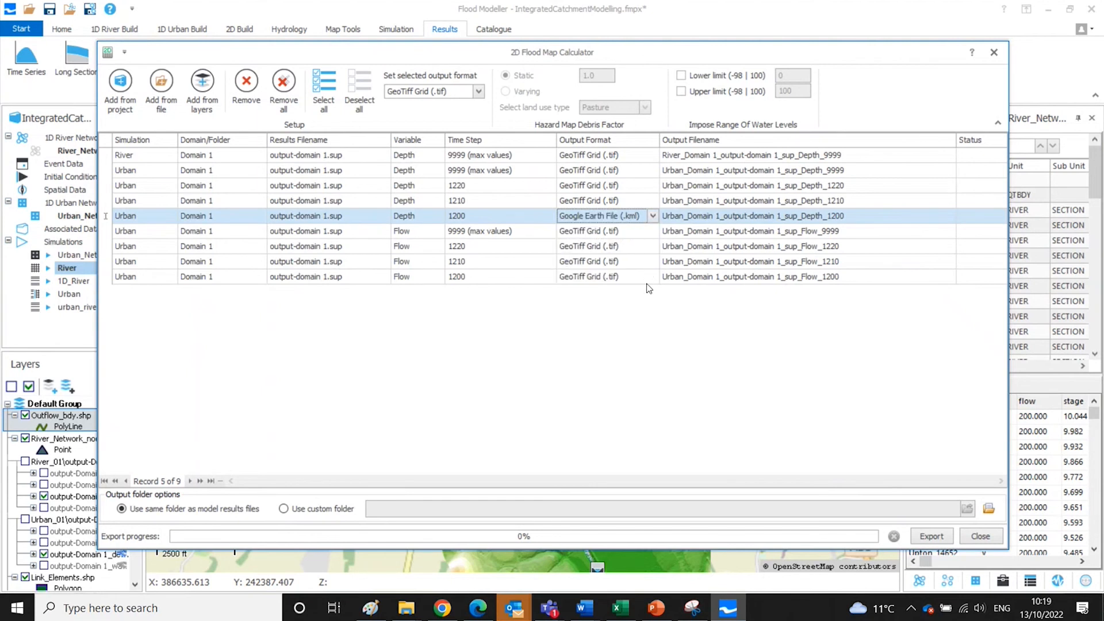
mouse_move(381, 153)
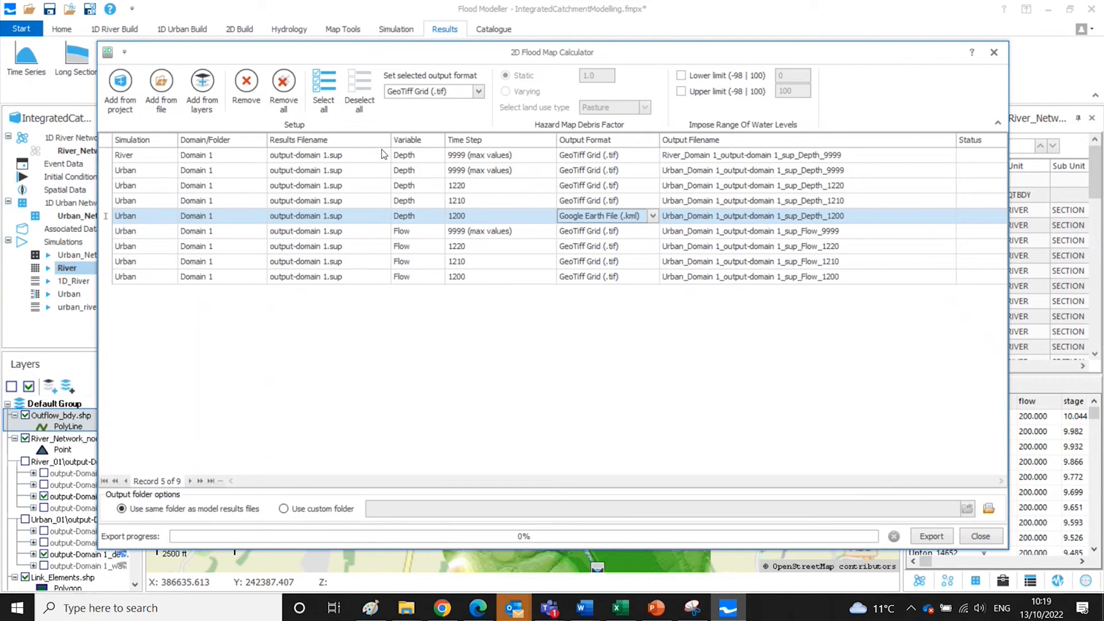
mouse_move(368, 283)
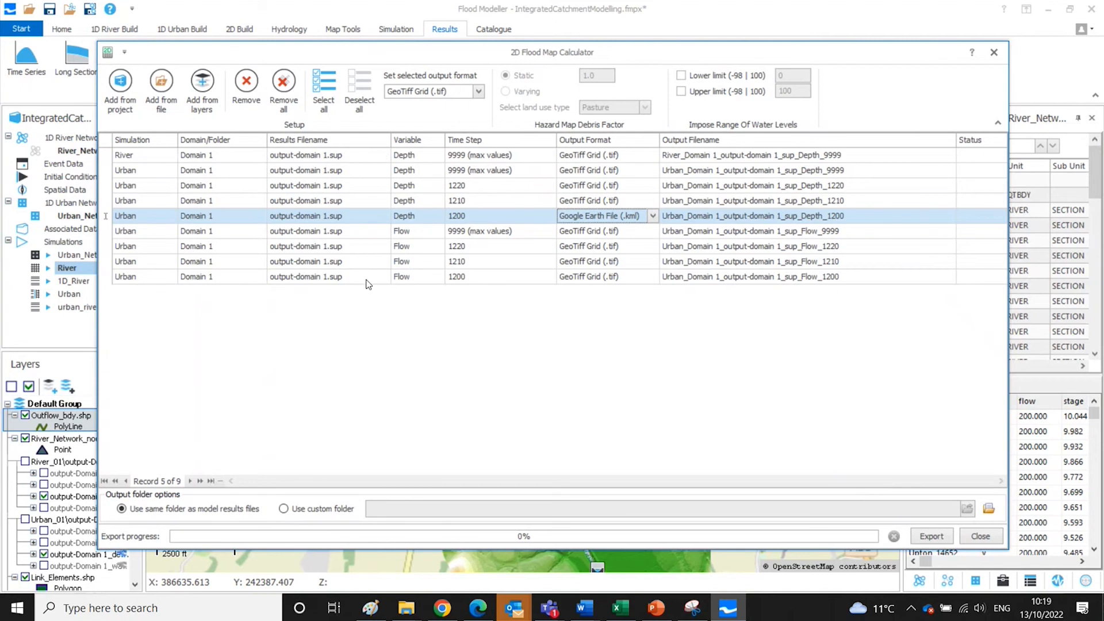
mouse_move(444, 318)
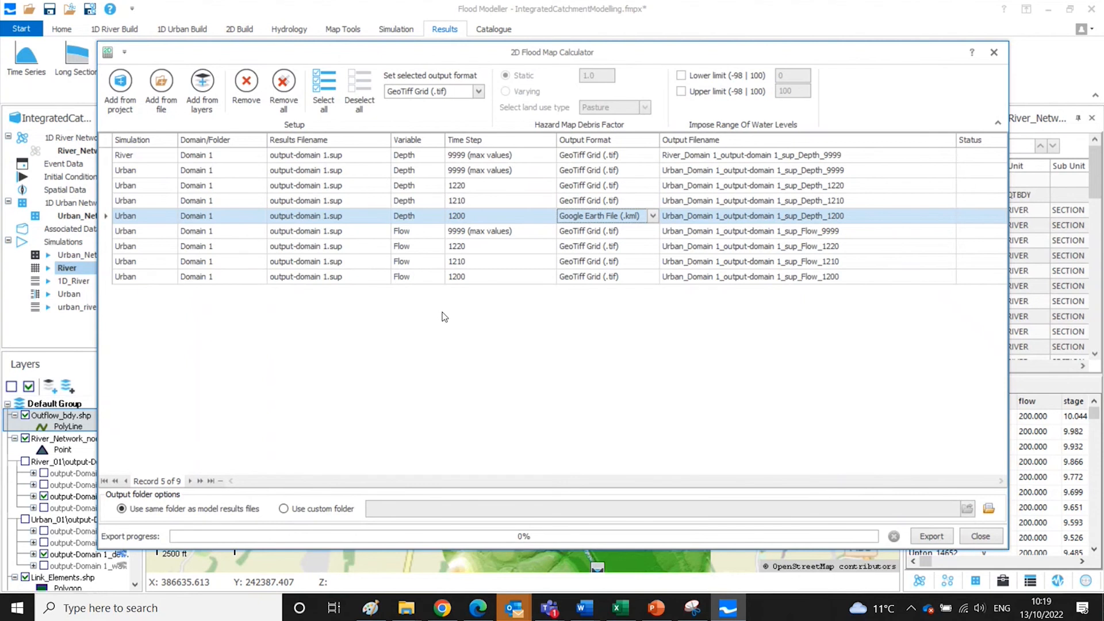
mouse_move(481, 96)
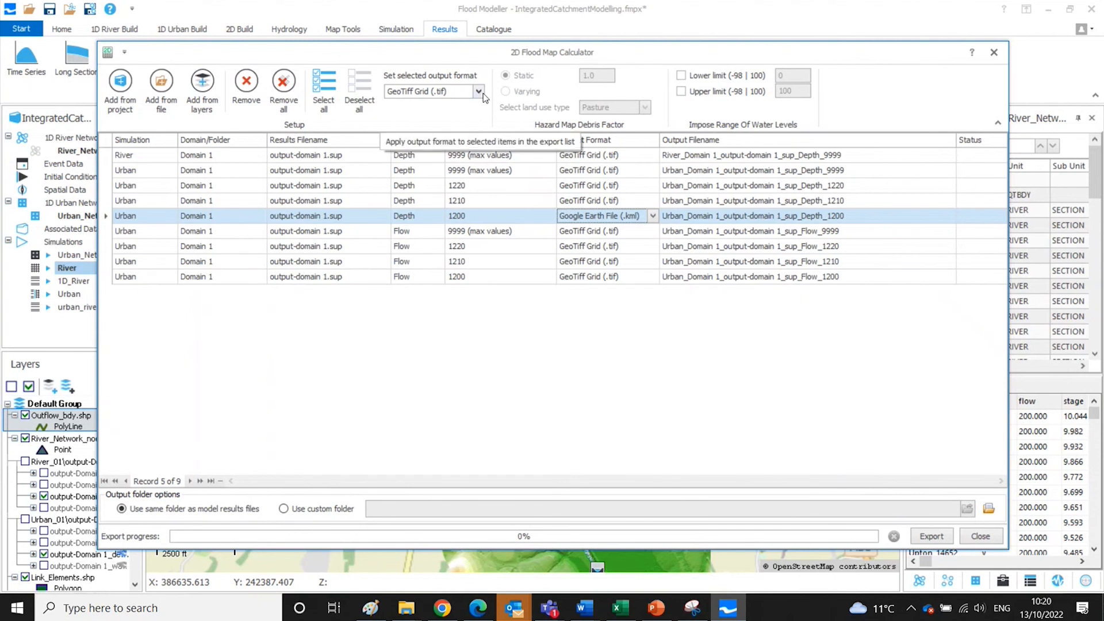
click(478, 92)
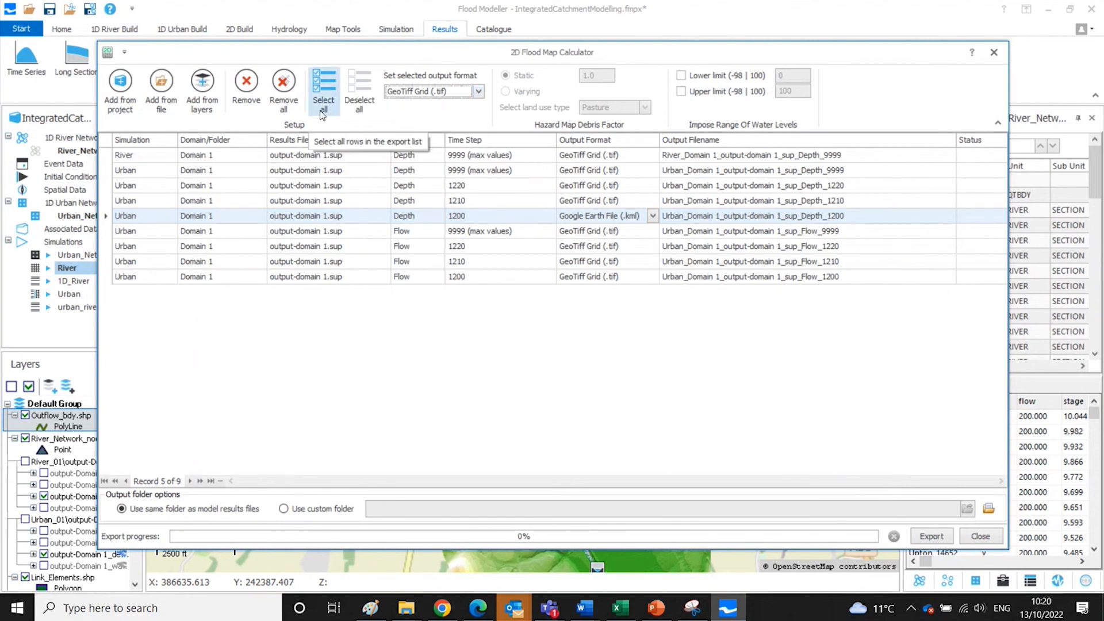
mouse_move(607, 356)
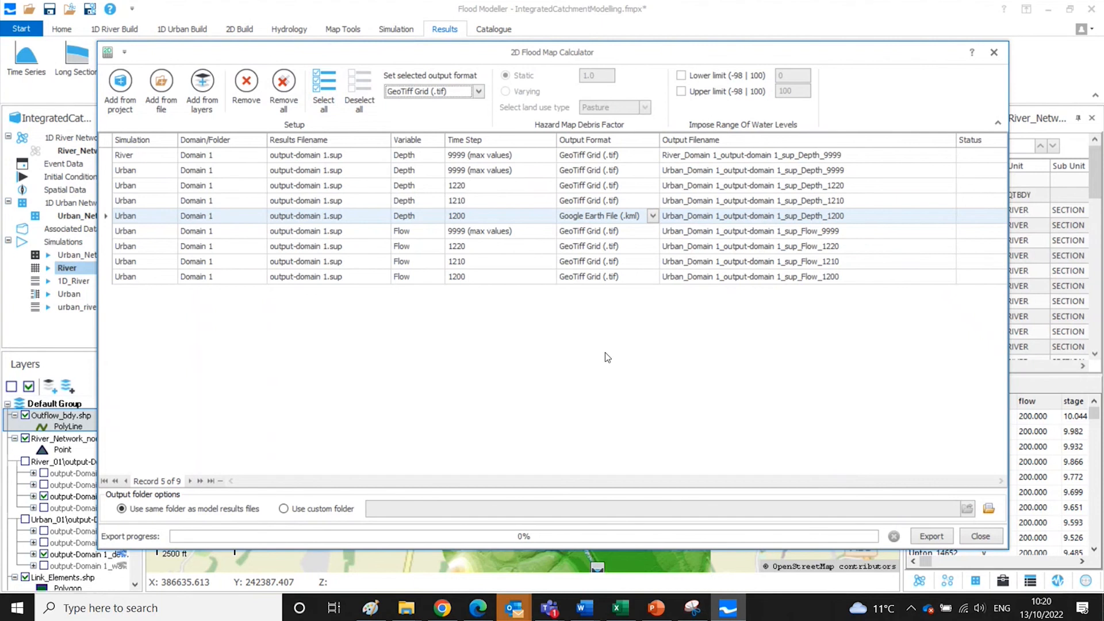
mouse_move(794, 183)
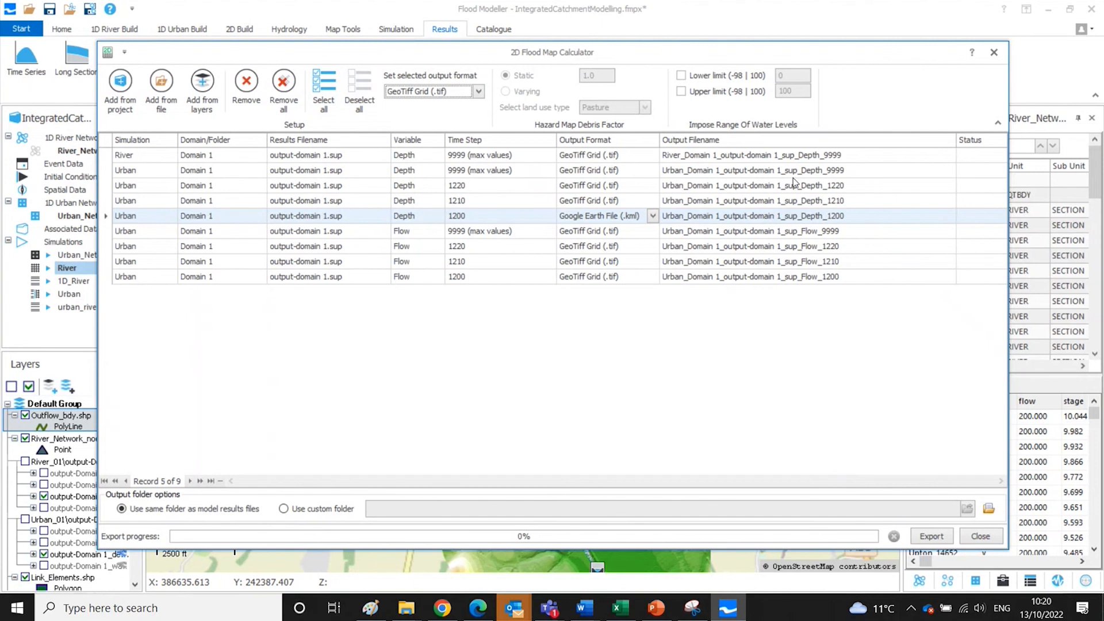
mouse_move(739, 133)
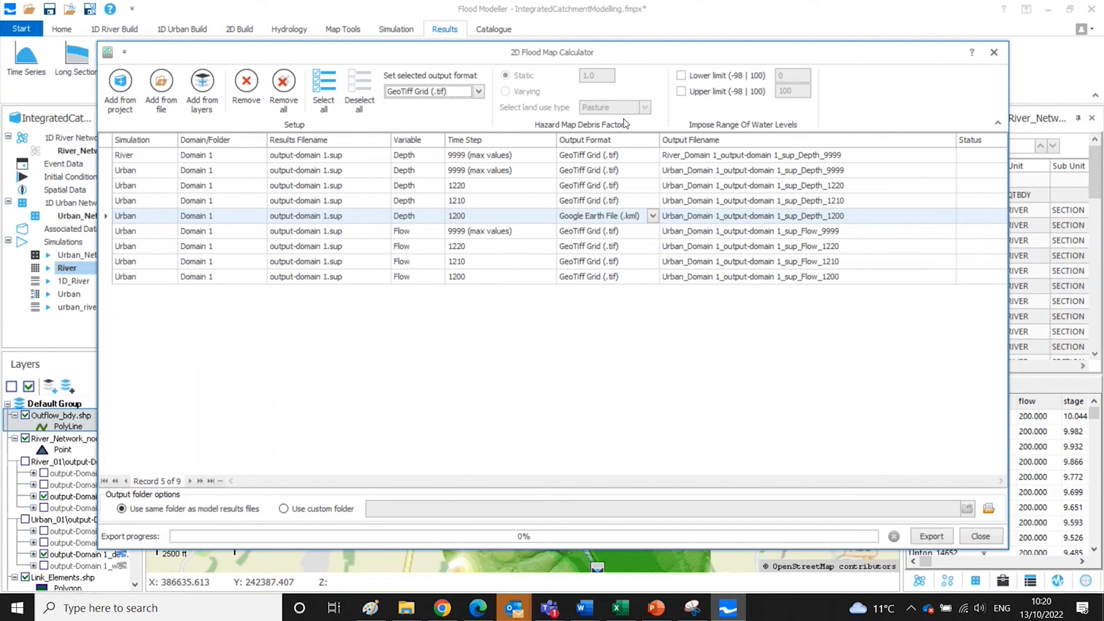
mouse_move(589, 104)
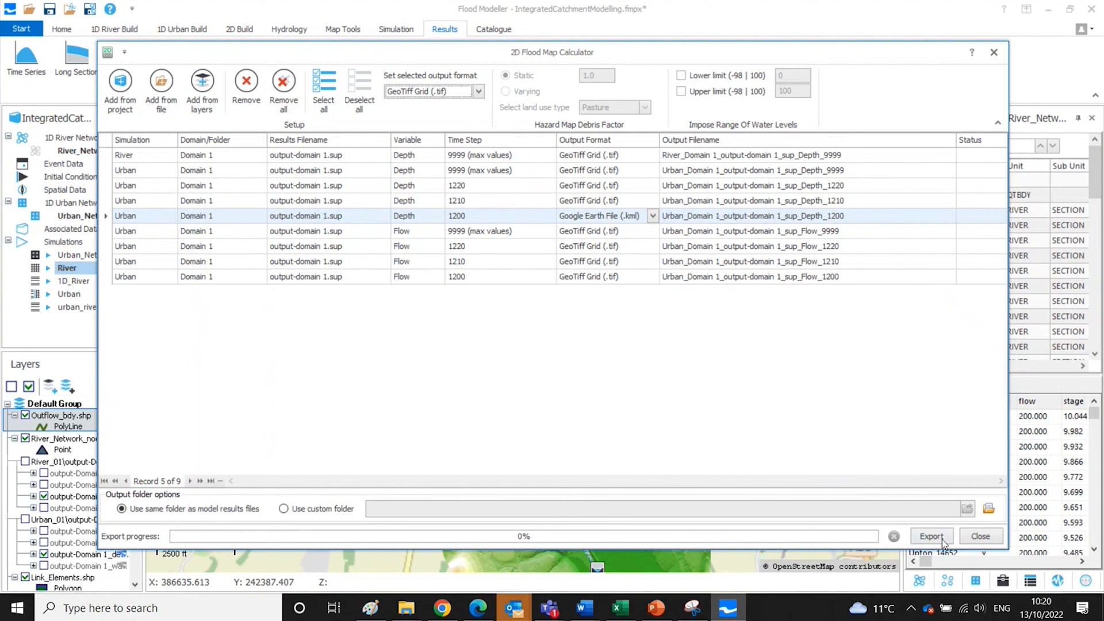
Export all nine flood map results until every row shows Complete.
click(930, 536)
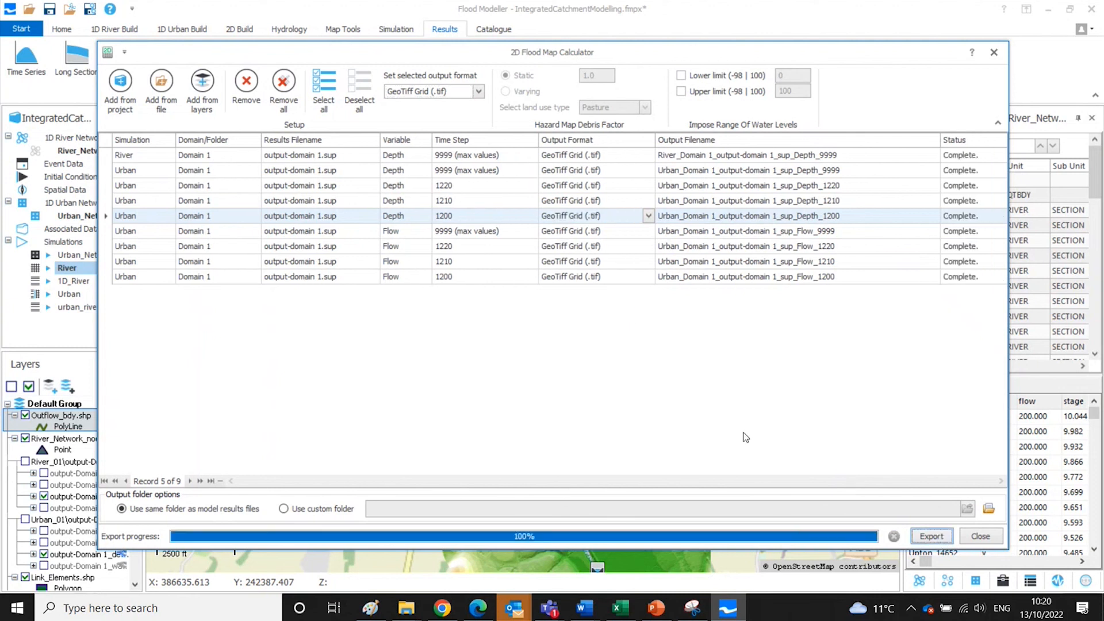
mouse_move(728, 419)
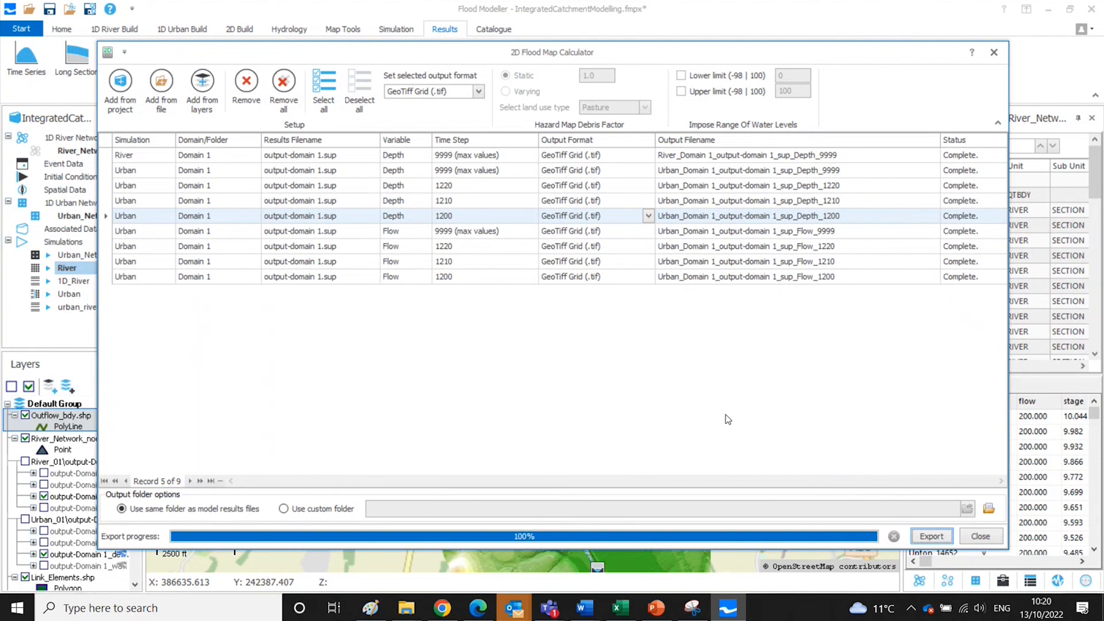
mouse_move(946, 389)
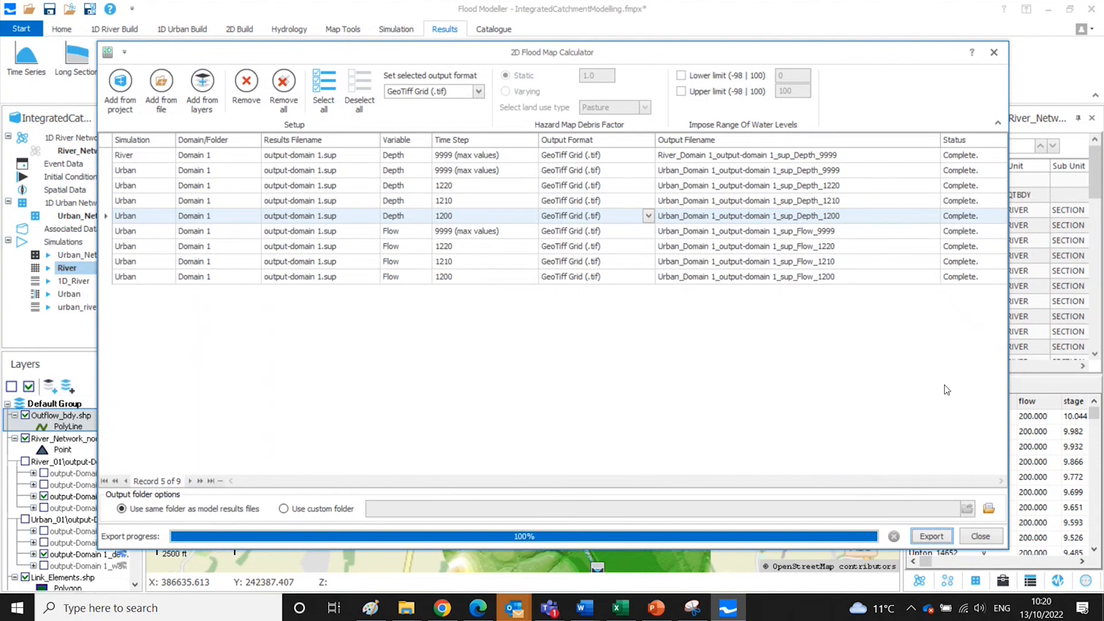
mouse_move(969, 288)
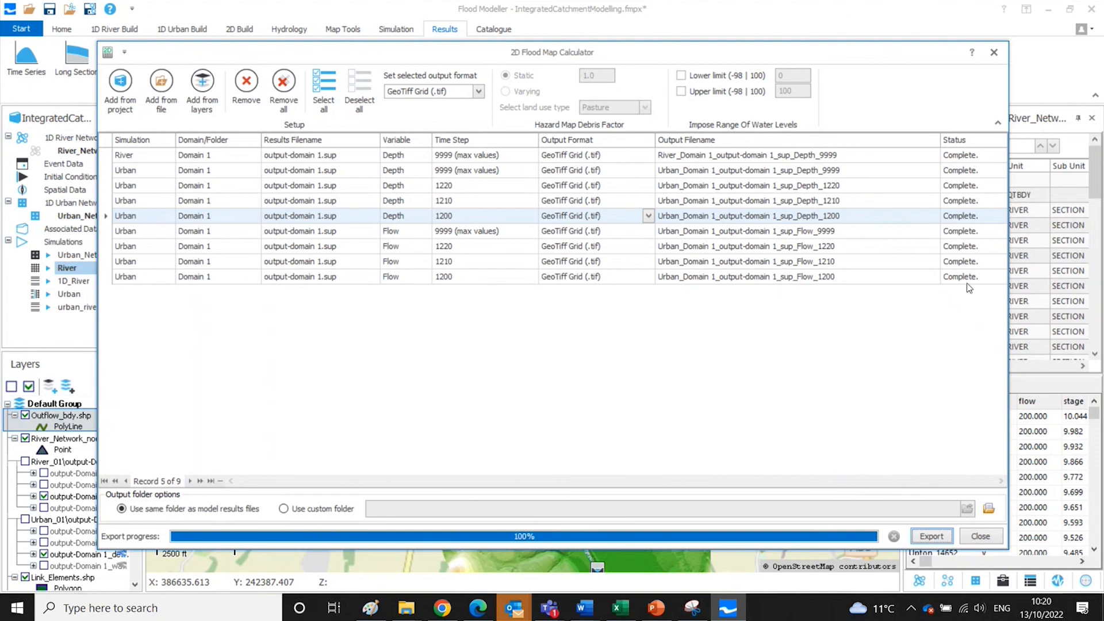
mouse_move(954, 312)
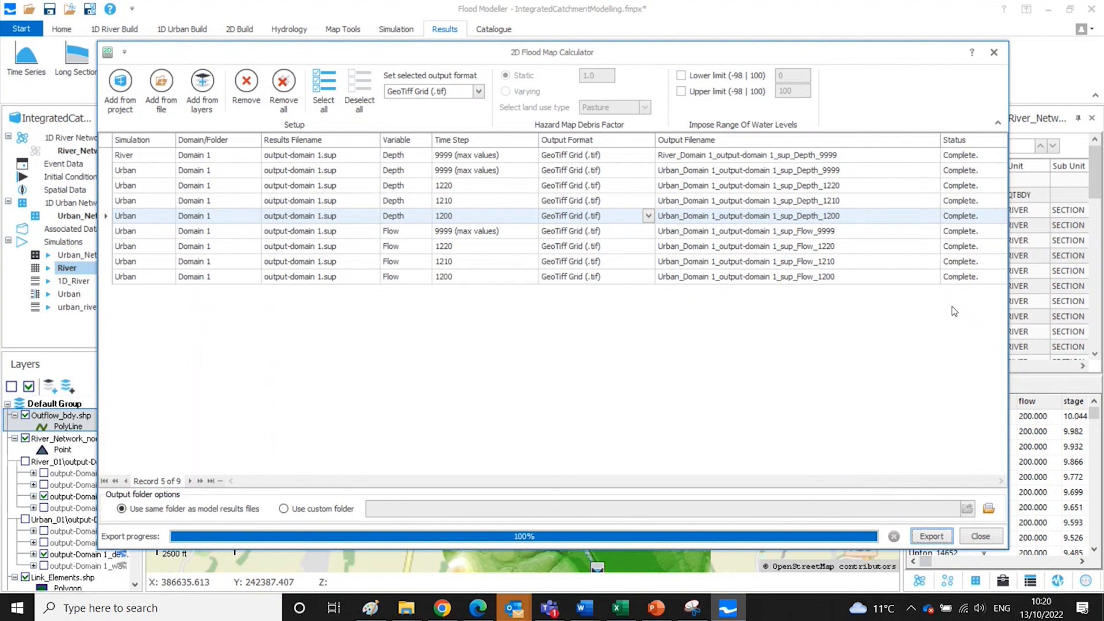
mouse_move(775, 377)
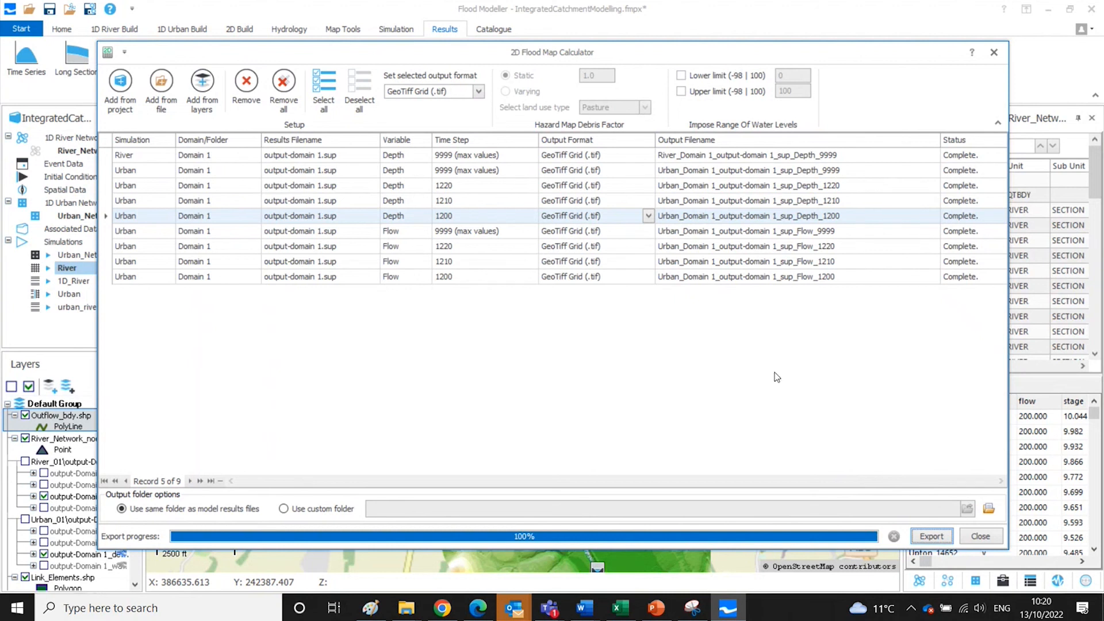
mouse_move(412, 521)
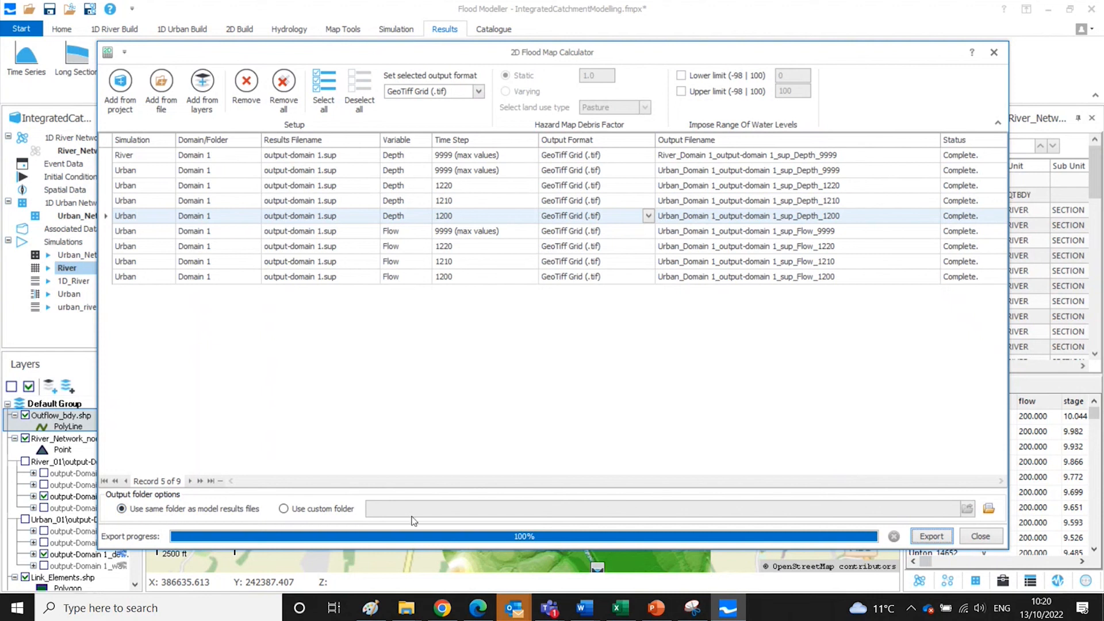
mouse_move(163, 521)
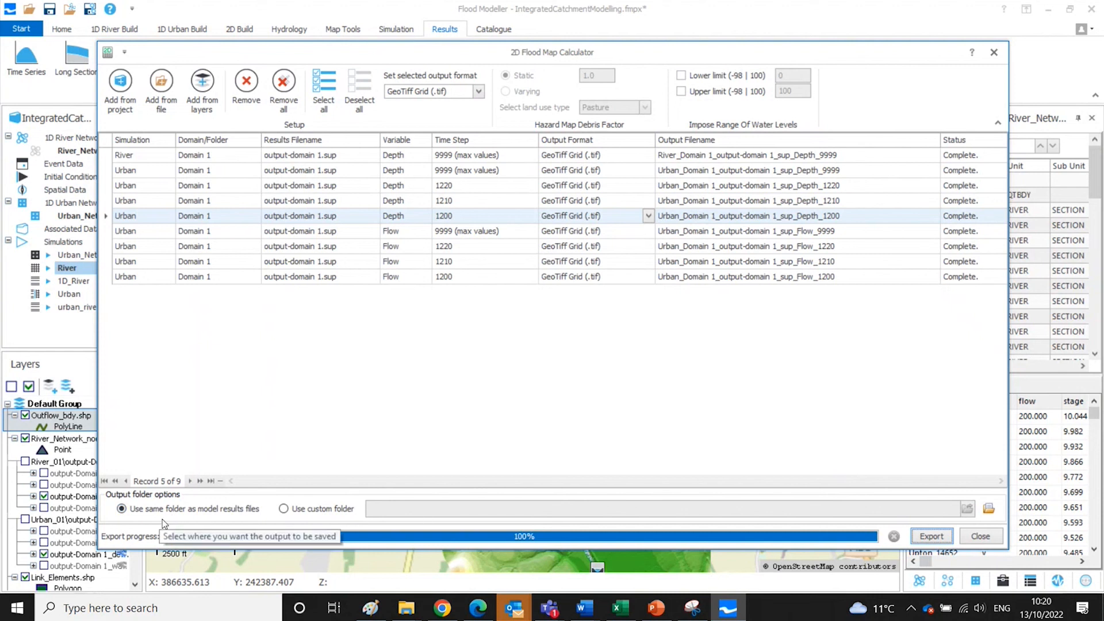
mouse_move(424, 415)
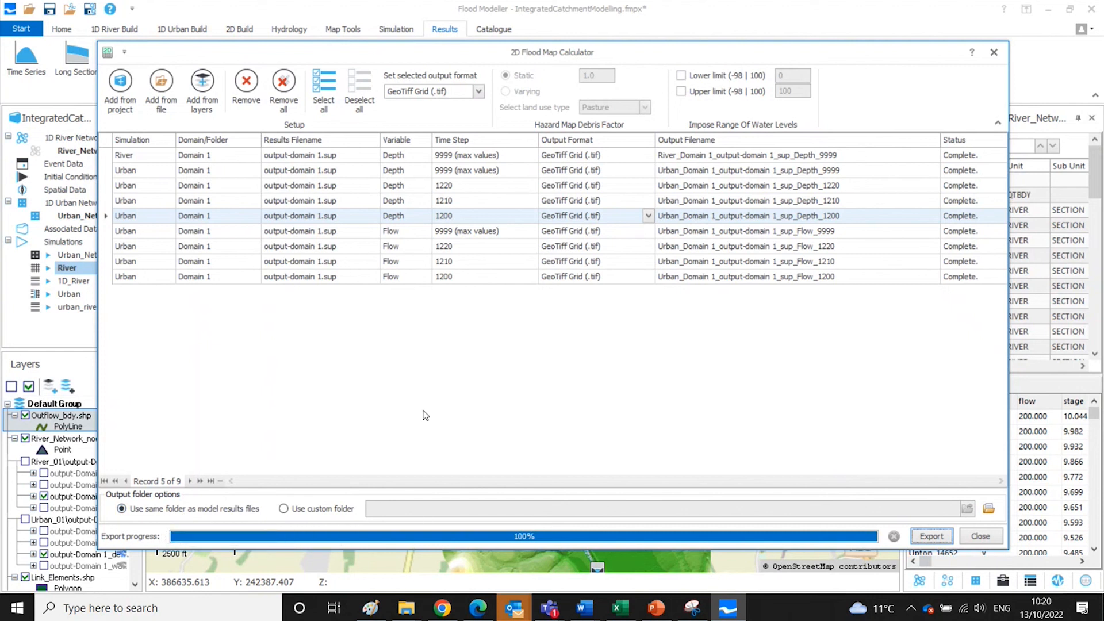